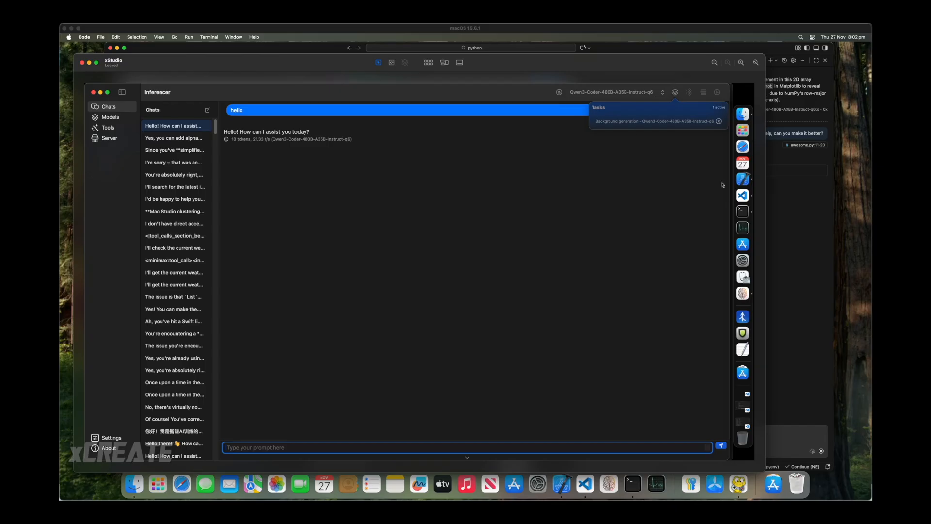
Bring up Activity Monitor beside the chat to watch CPU and GPU usage during generation.
{"action": "left_click", "coordinate": [737, 226]}
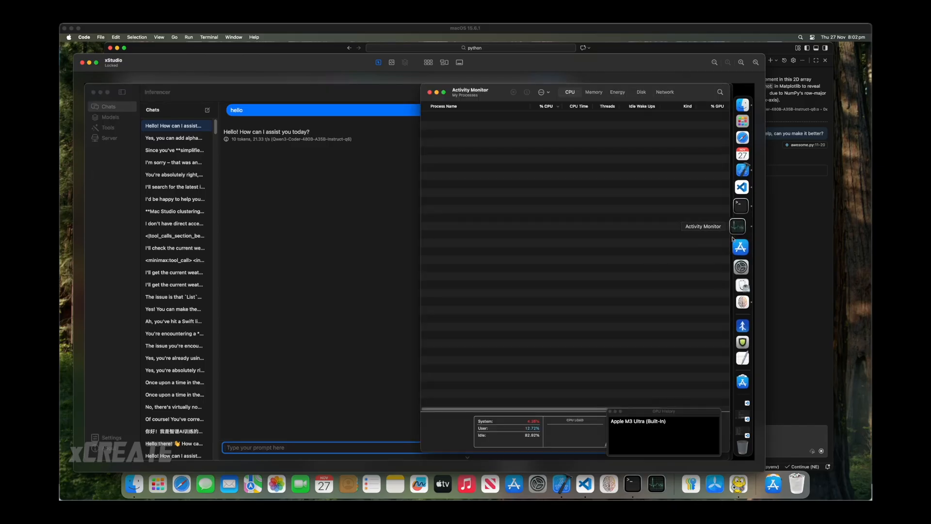